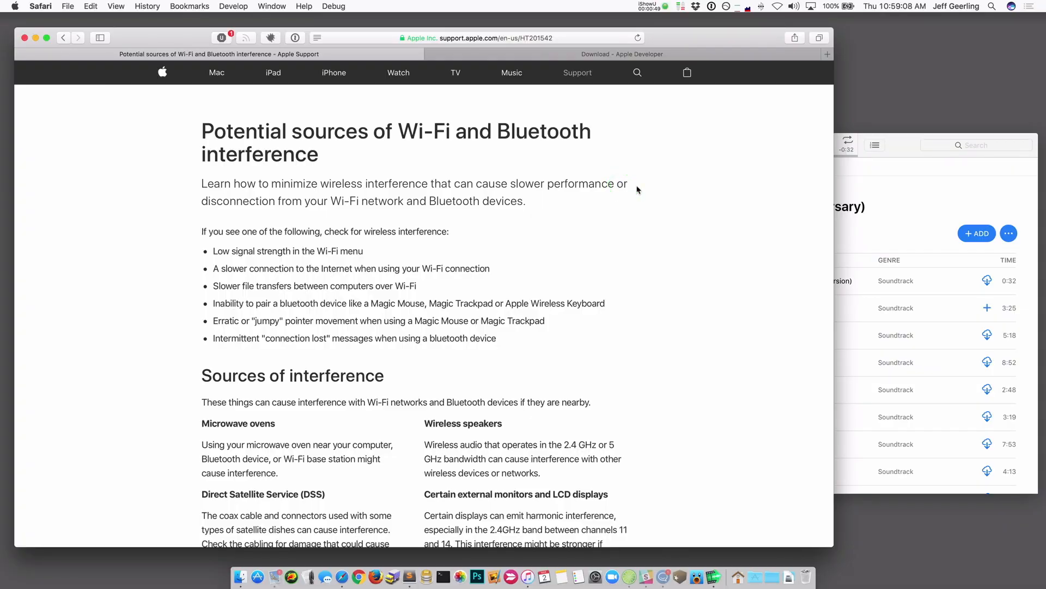
Step: Check the Bluetooth menu-bar status for connected devices, then dismiss it
{"action": "scroll", "scroll_direction": "down", "scroll_amount": 3}
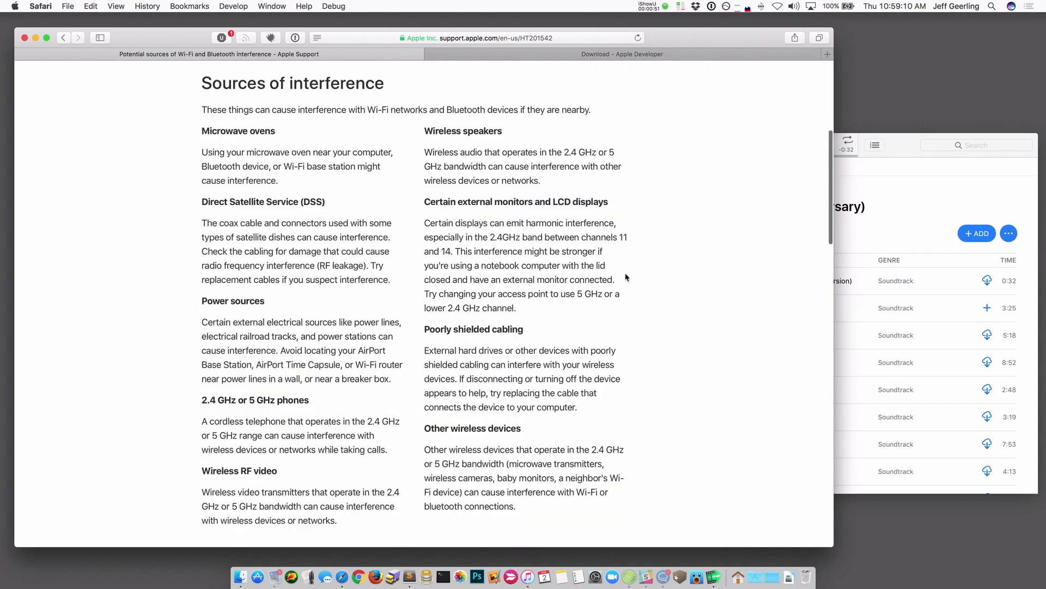
{"action": "scroll", "scroll_direction": "down", "scroll_amount": 3}
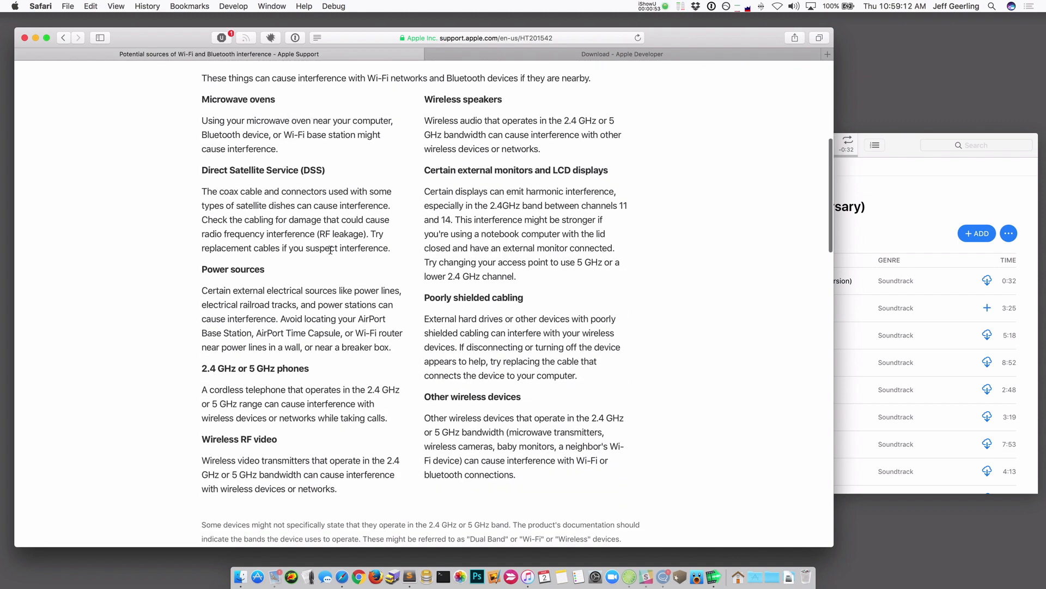
{"action": "mouse_move", "coordinate": [323, 378]}
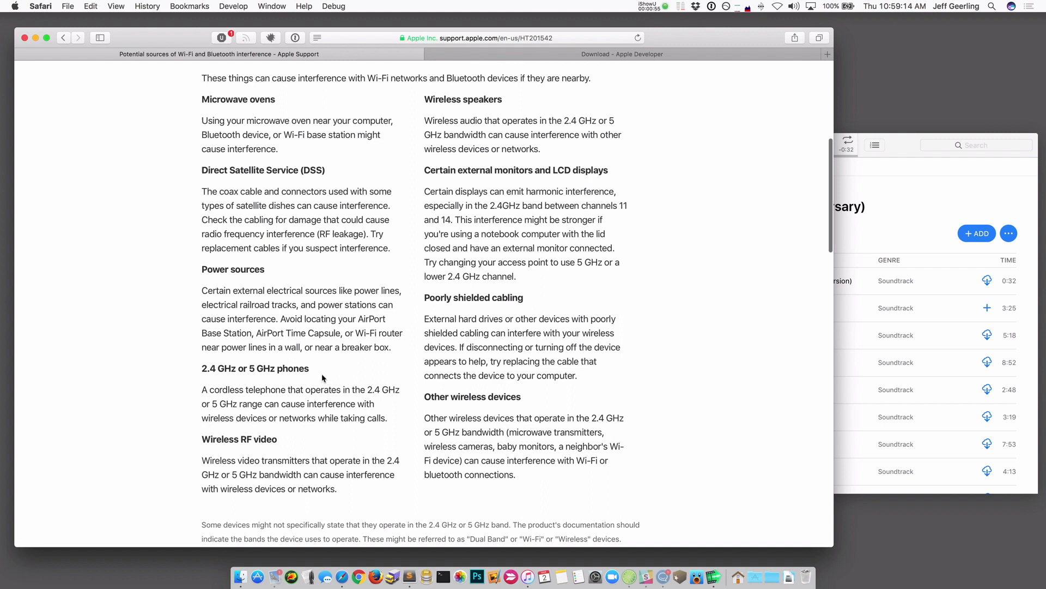
{"action": "mouse_move", "coordinate": [640, 271]}
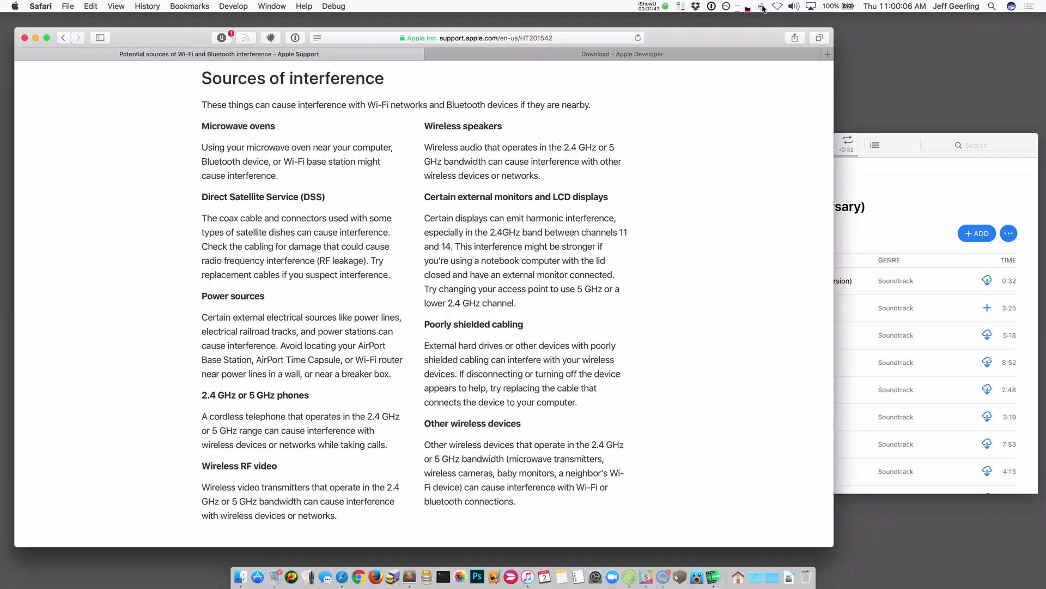
{"action": "left_click", "coordinate": [759, 5]}
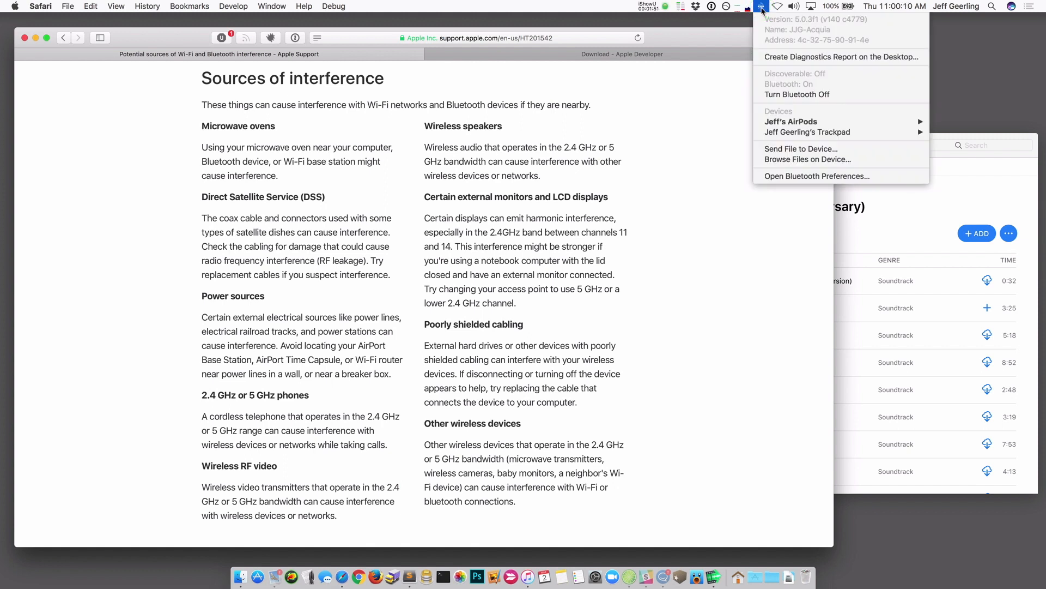
{"action": "mouse_move", "coordinate": [792, 122]}
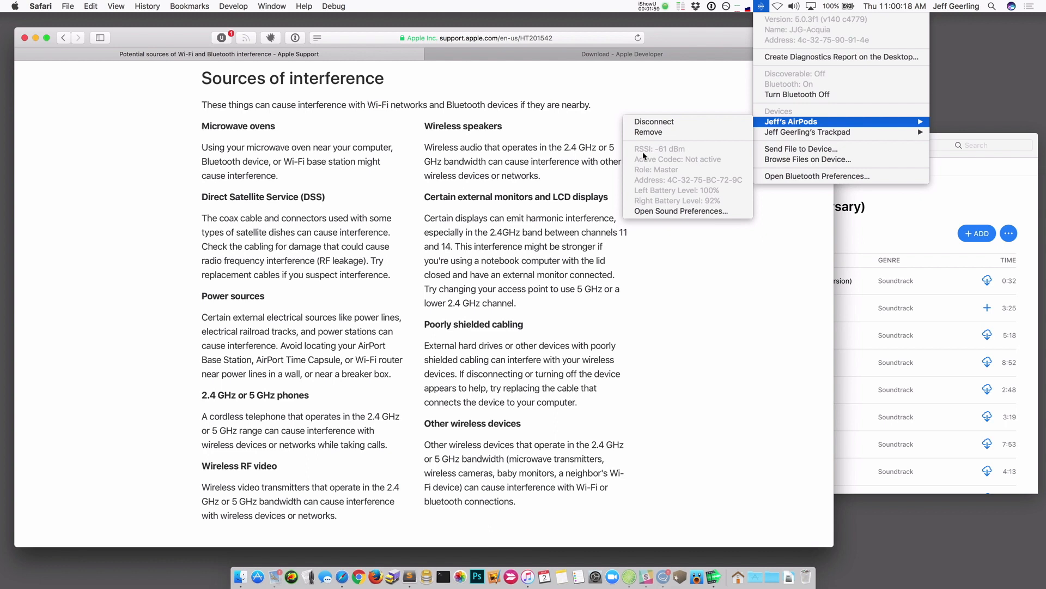
{"action": "mouse_move", "coordinate": [665, 157]}
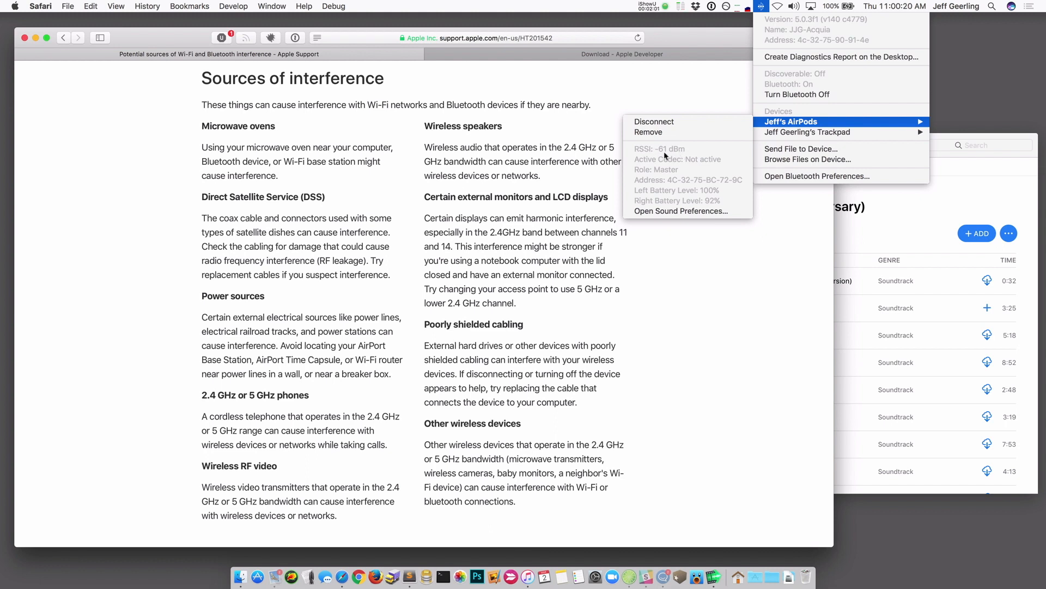
{"action": "mouse_move", "coordinate": [678, 155]}
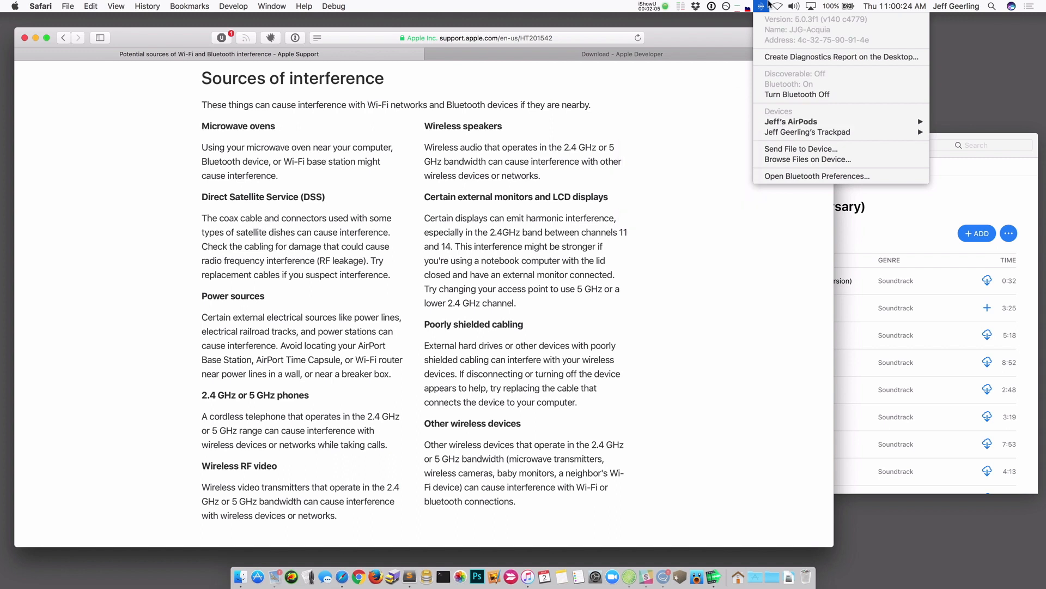
{"action": "mouse_move", "coordinate": [791, 122]}
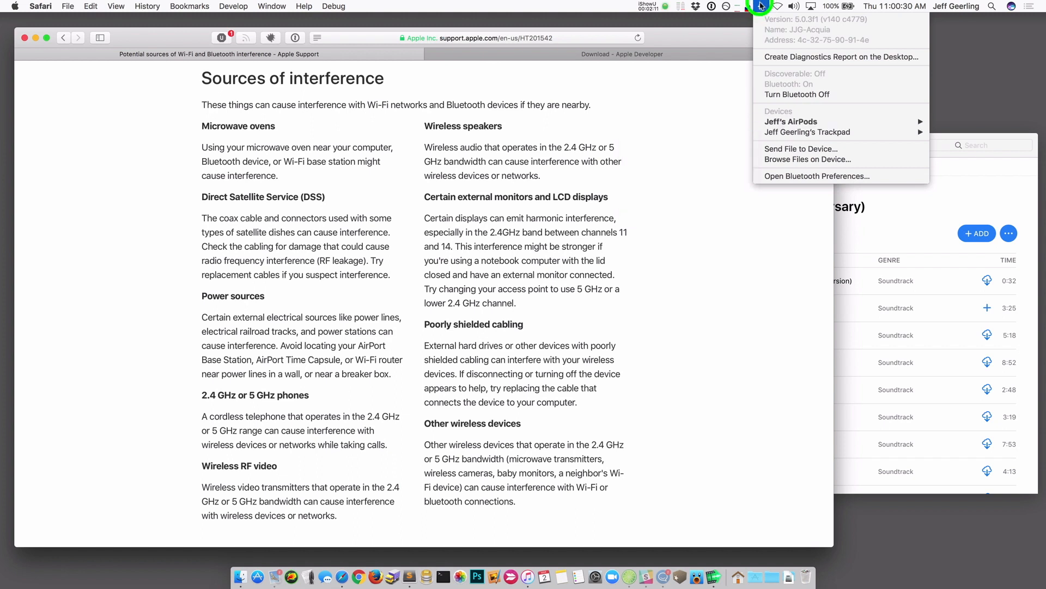
{"action": "left_click", "coordinate": [760, 6]}
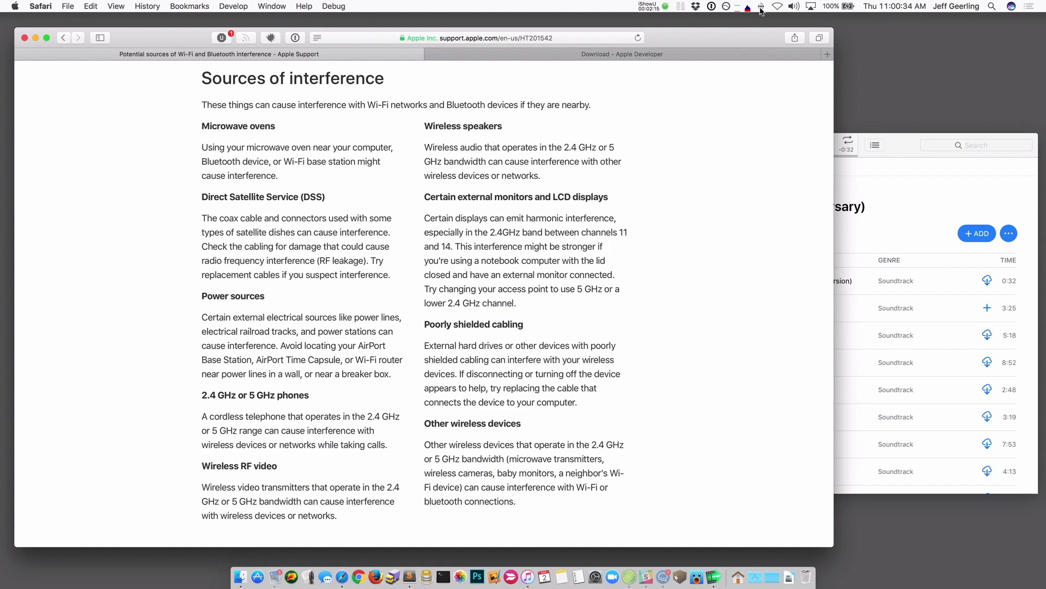
{"action": "mouse_move", "coordinate": [689, 44]}
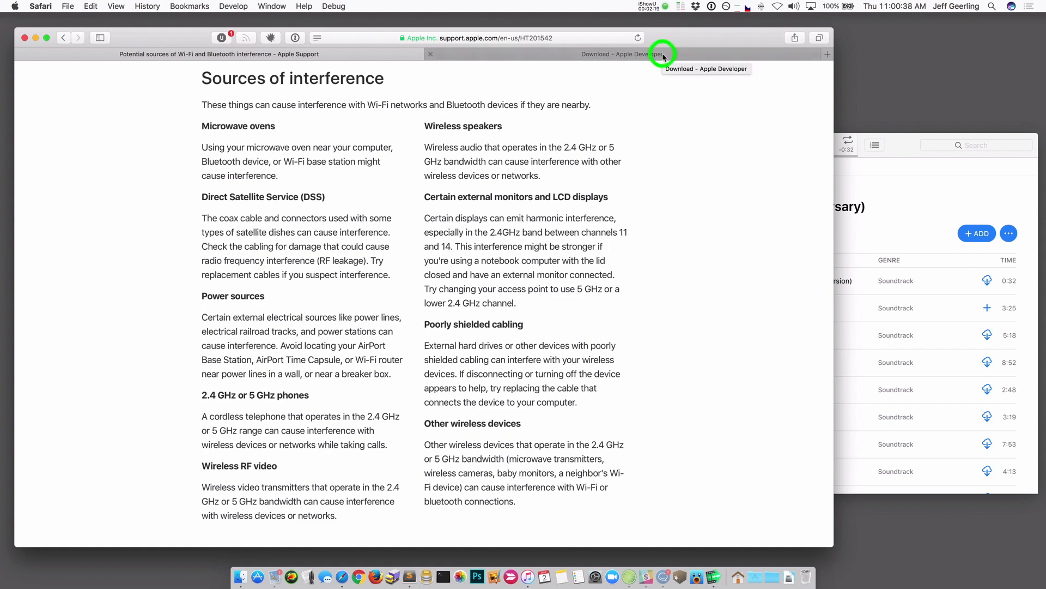
Step: Go to the Apple Developer Downloads page and show the full list of developer downloads
{"action": "left_click", "coordinate": [657, 54]}
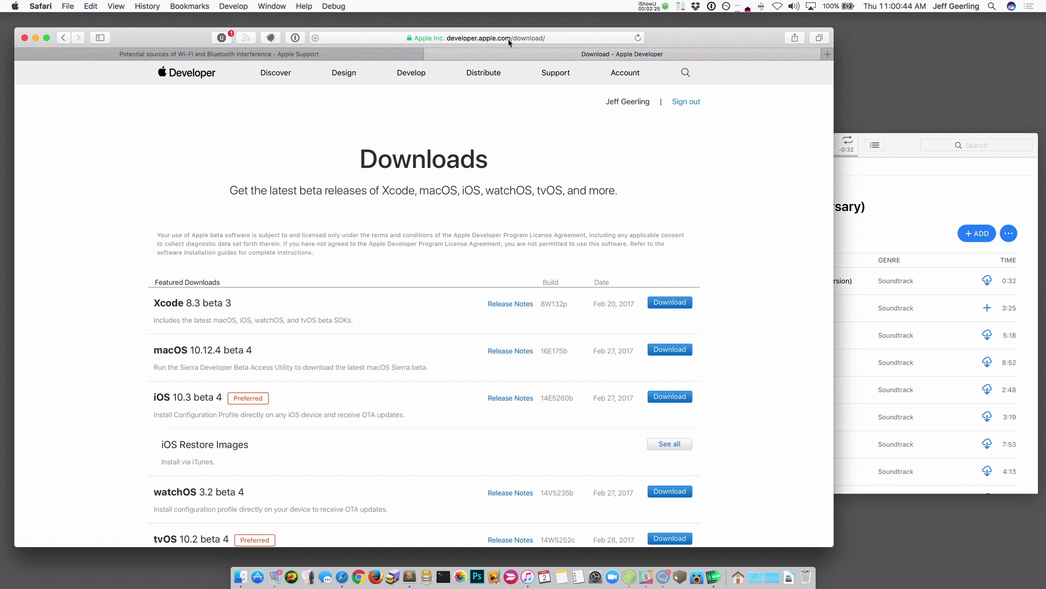
{"action": "scroll", "scroll_direction": "down", "scroll_amount": 3}
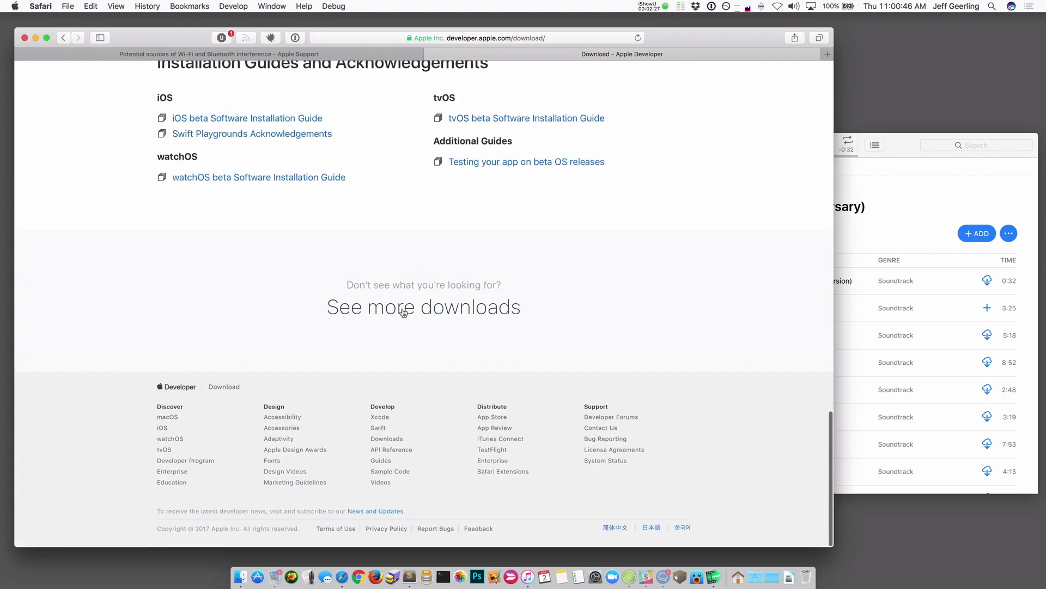
{"action": "left_click", "coordinate": [403, 312]}
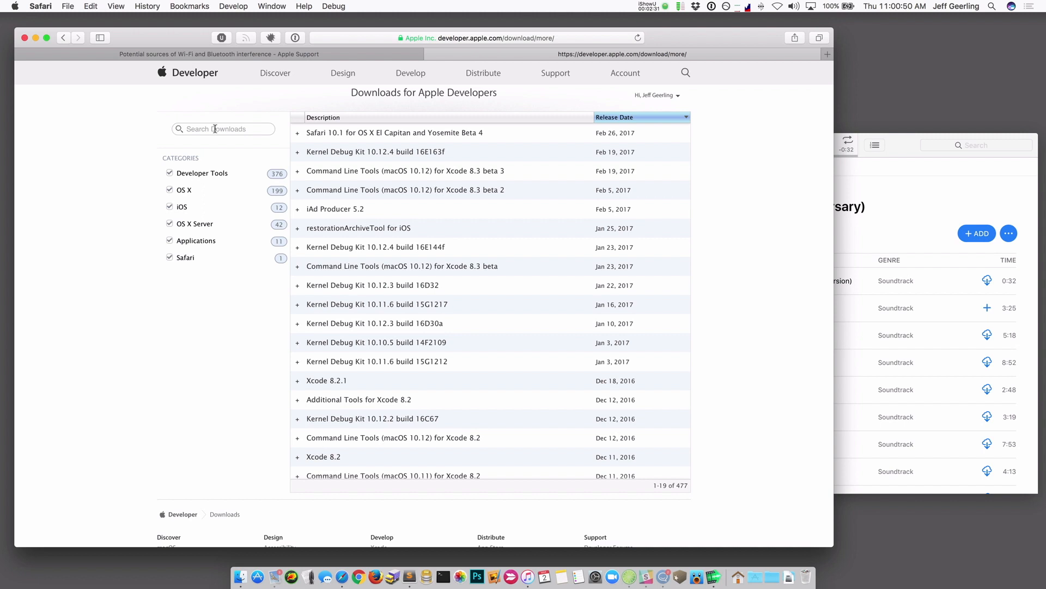
Step: Filter the downloads list to 'additional' and expand the Additional Tools for Xcode 8.2 entry
{"action": "type", "text": "additional"}
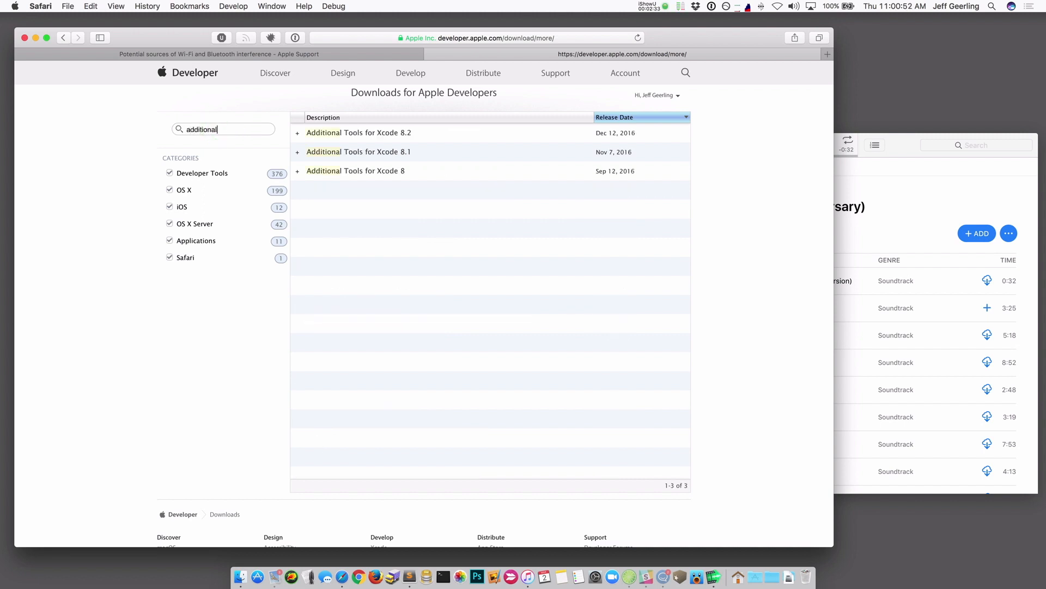
{"action": "left_click", "coordinate": [296, 132]}
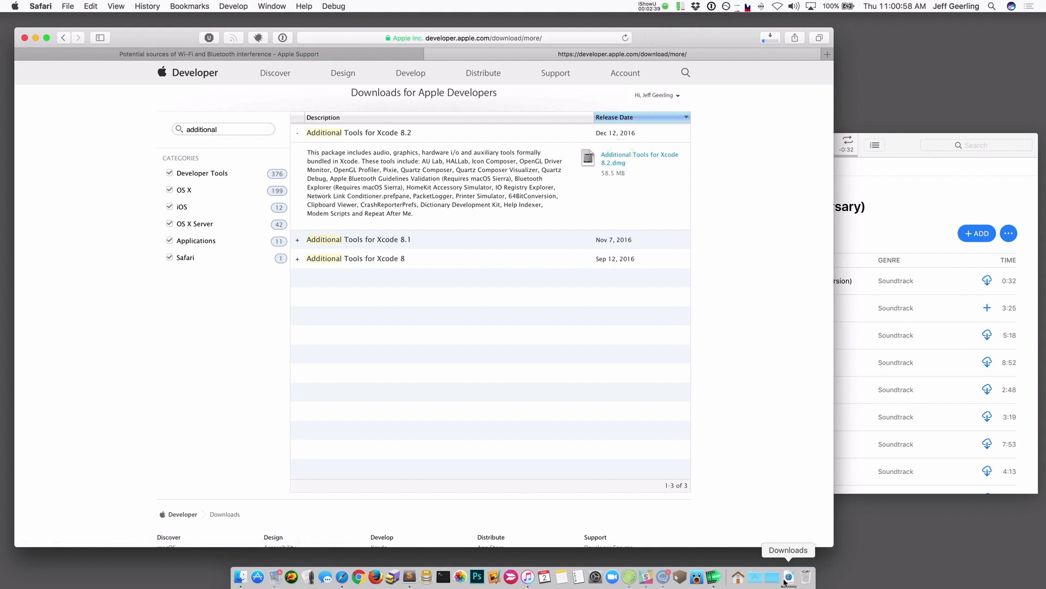
{"action": "mouse_move", "coordinate": [780, 534]}
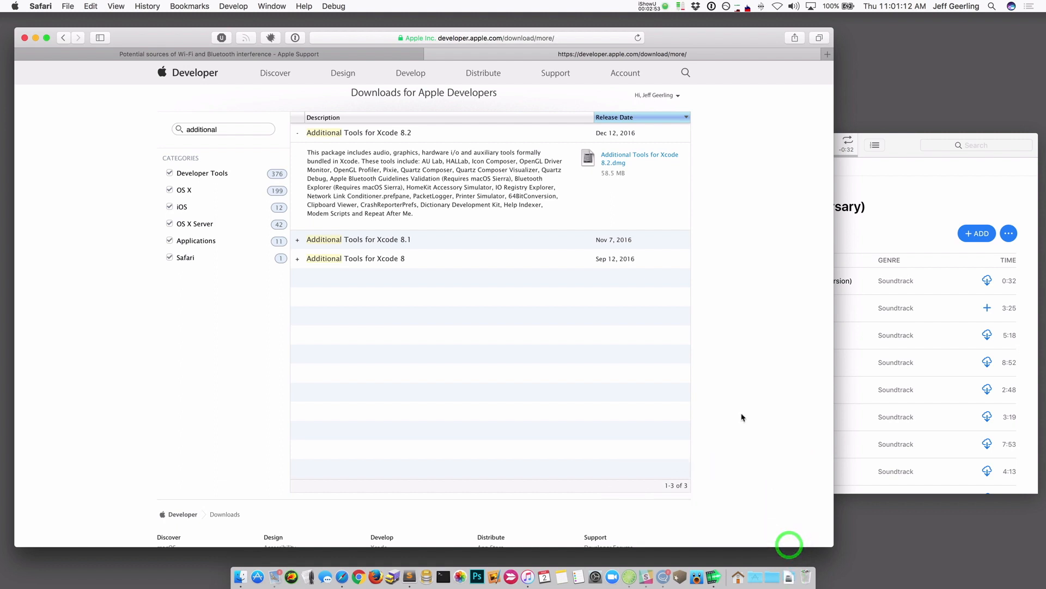
Step: Mount the Additional Tools disk image and launch Bluetooth Explorer from its Hardware folder
{"action": "left_click", "coordinate": [639, 159]}
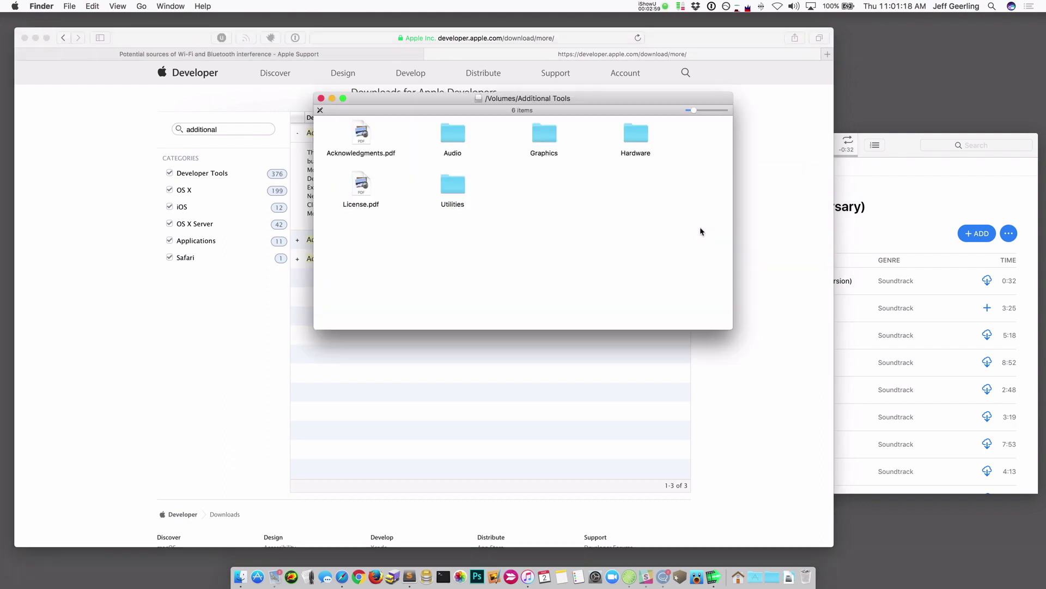
{"action": "double_click", "coordinate": [636, 133]}
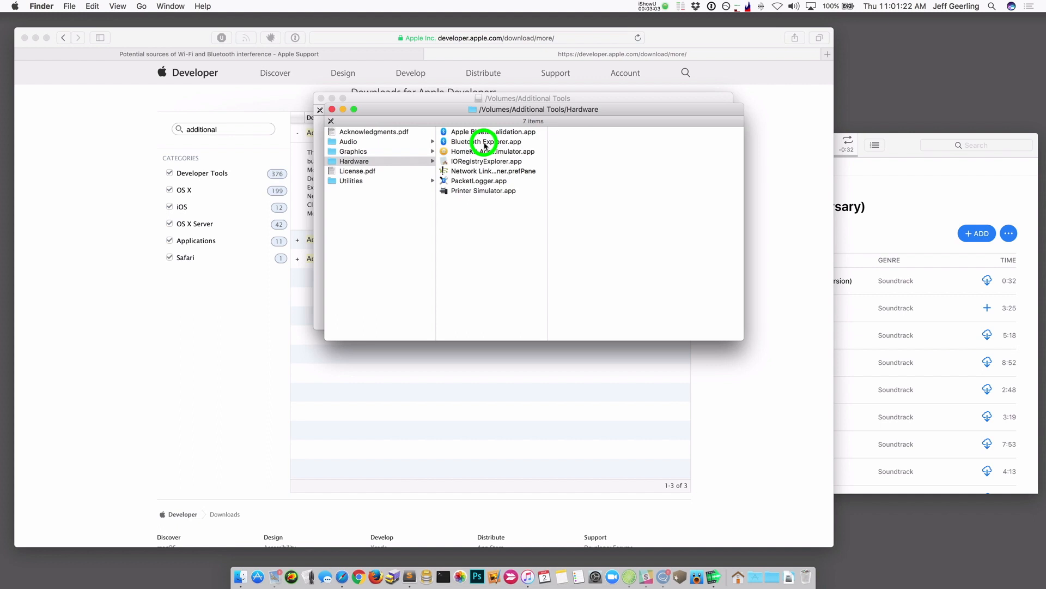
{"action": "left_click", "coordinate": [485, 141]}
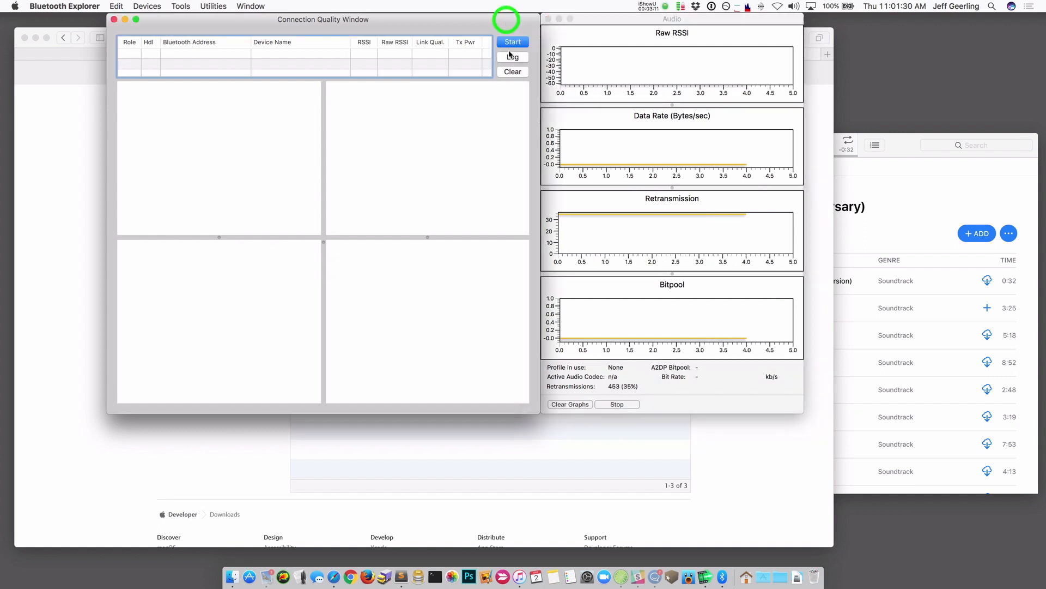
Step: Start logging connection-quality data for the AirPods in the Connection Quality window
{"action": "left_click", "coordinate": [512, 41]}
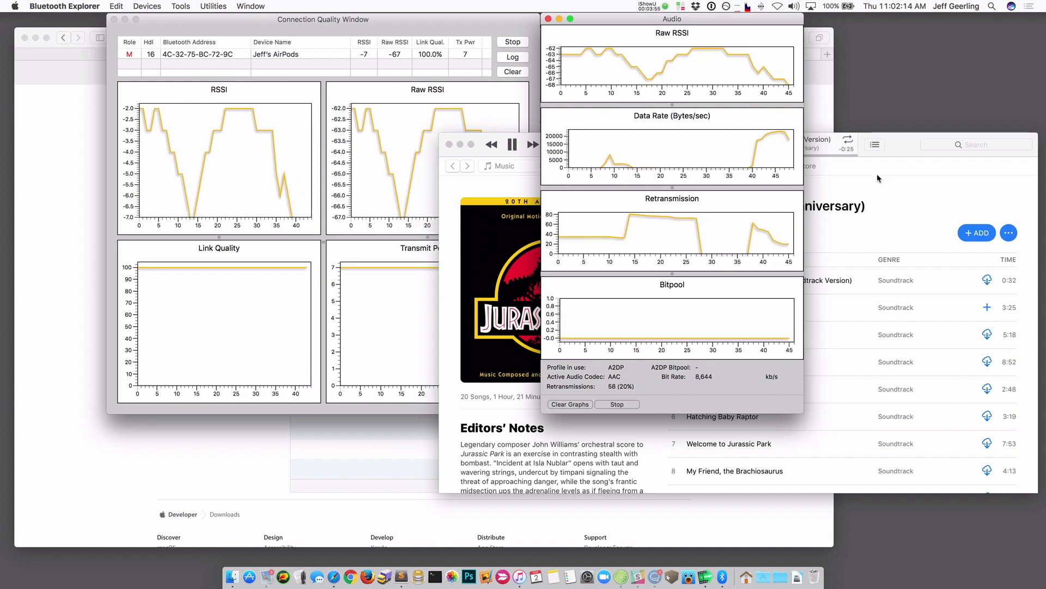
Step: Pause the iTunes soundtrack while the AirPods graphs keep plotting
{"action": "left_click", "coordinate": [511, 144]}
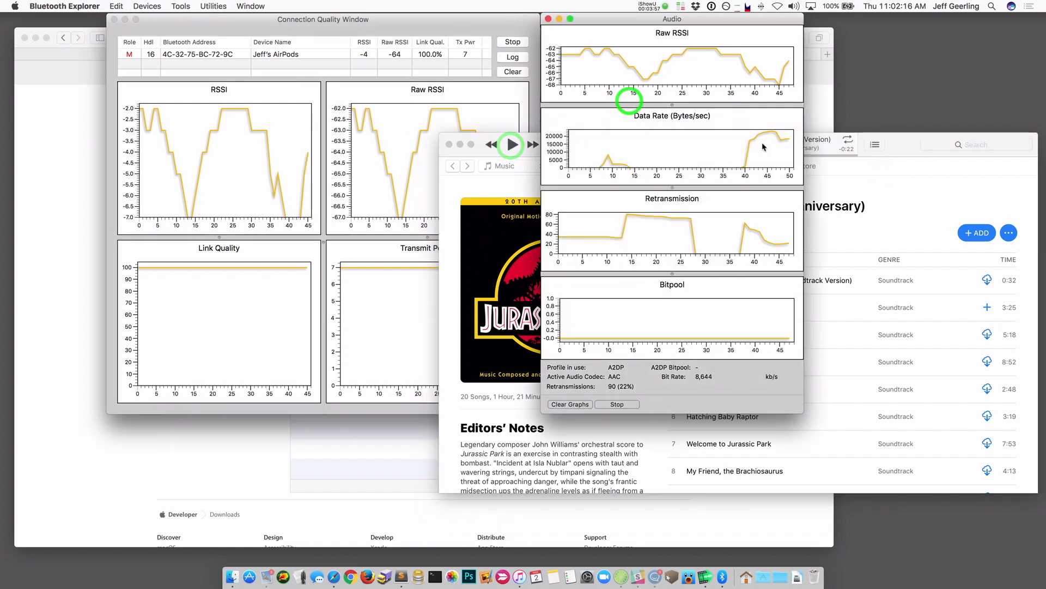